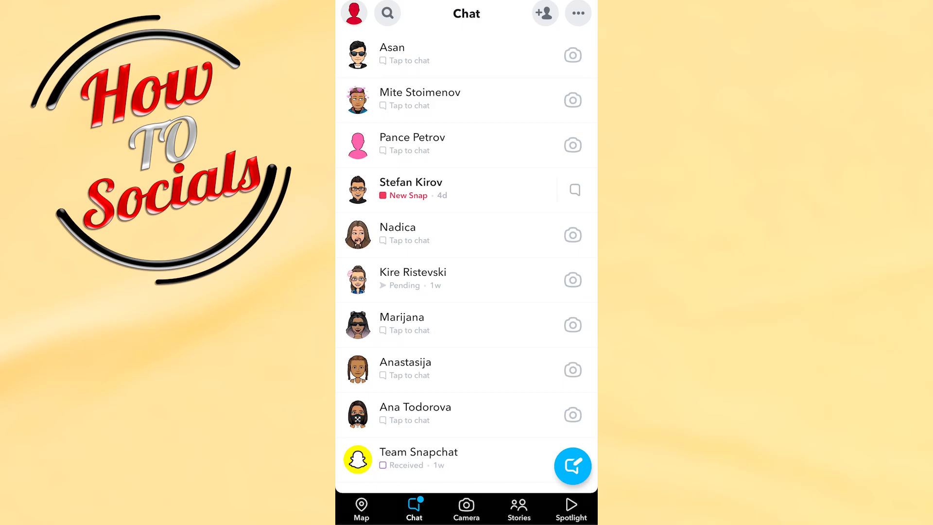
Open the Snapchat camera and apply the Blochistan Love heart lens from the carousel
click(495, 355)
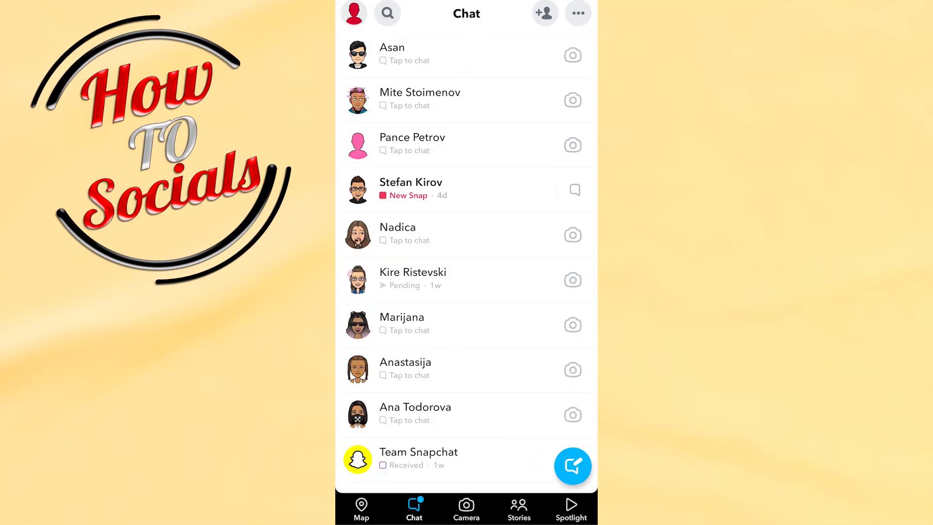
click(466, 507)
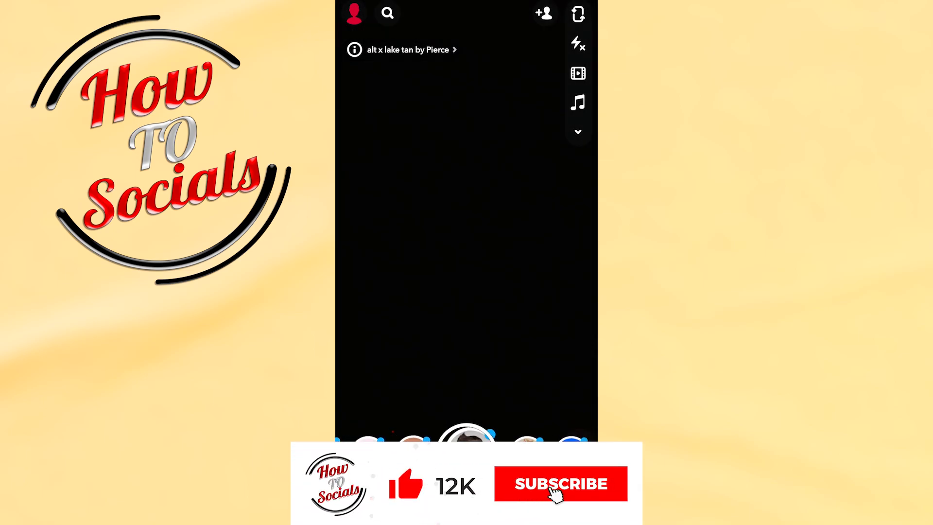
click(559, 483)
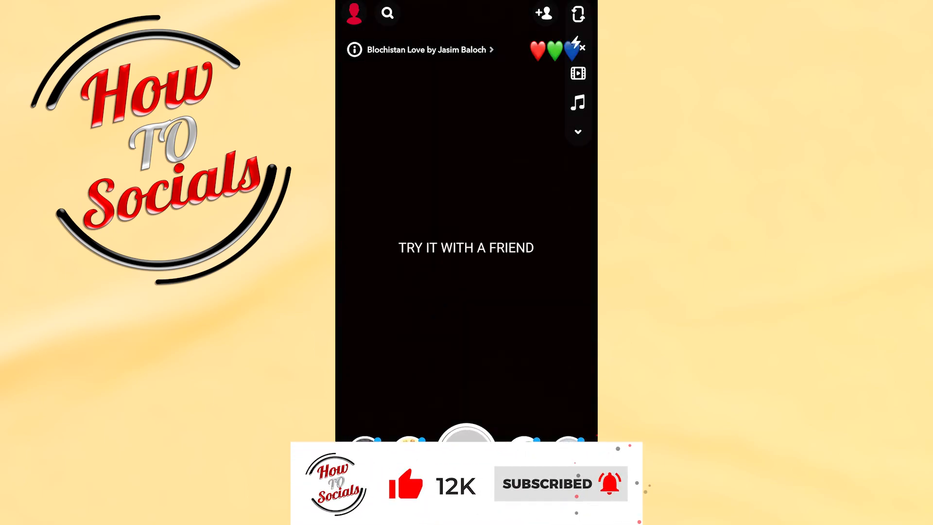